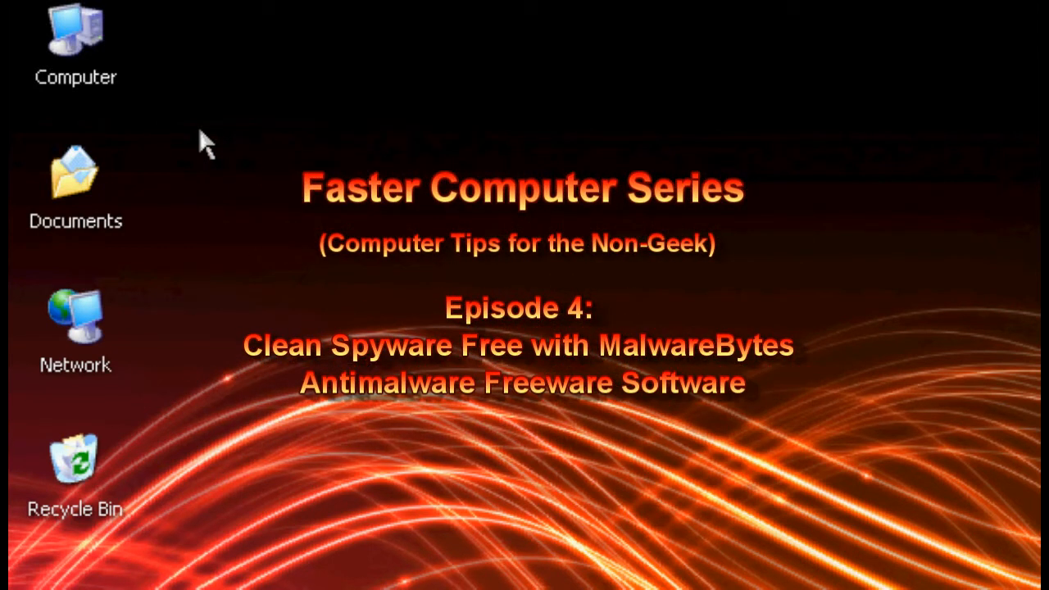
pyautogui.moveTo(270, 258)
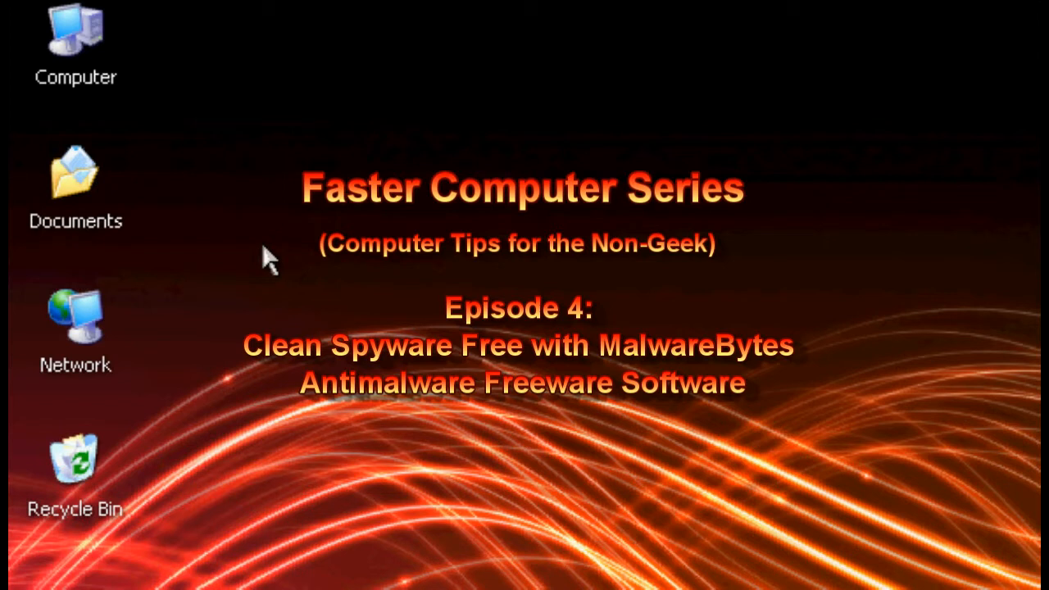
pyautogui.moveTo(343, 307)
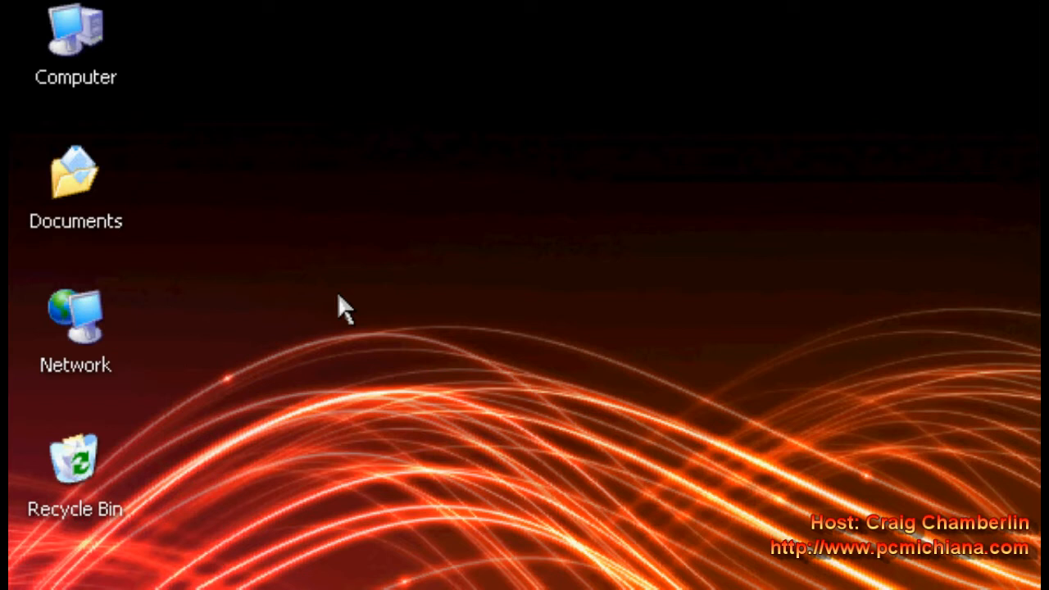
pyautogui.moveTo(375, 318)
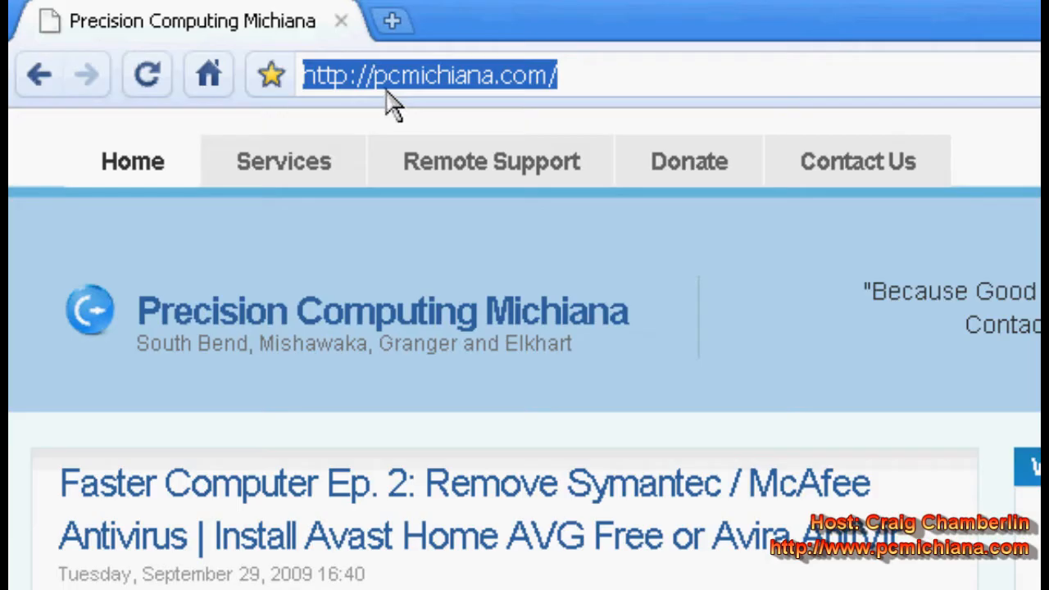
pyautogui.moveTo(410, 94)
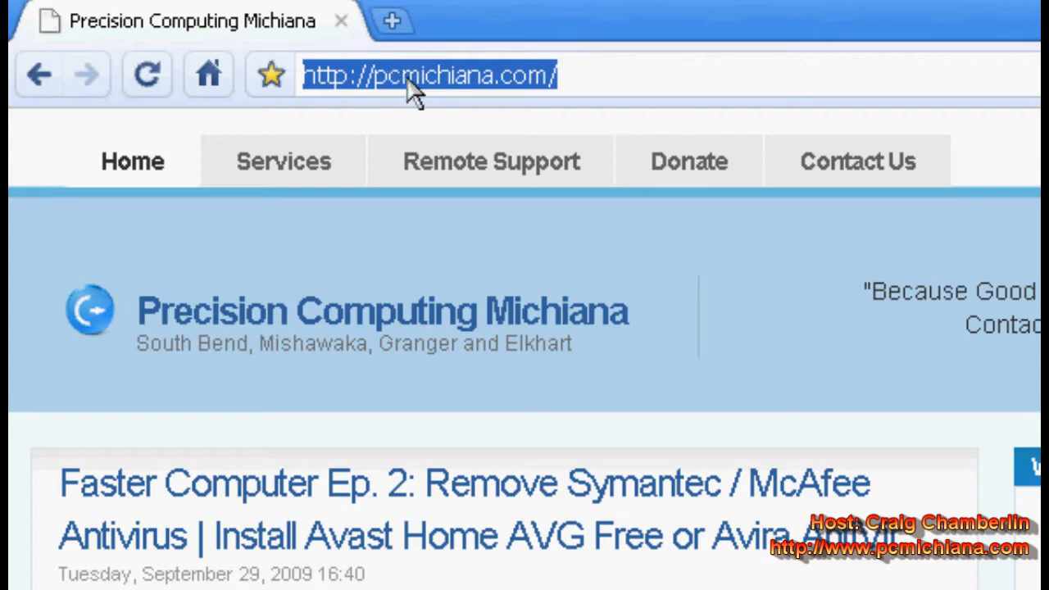
# - Locate and follow the Malwarebytes Anti-Malware link under Free Antispyware Software on pcmichiana.com
pyautogui.scroll(-3)
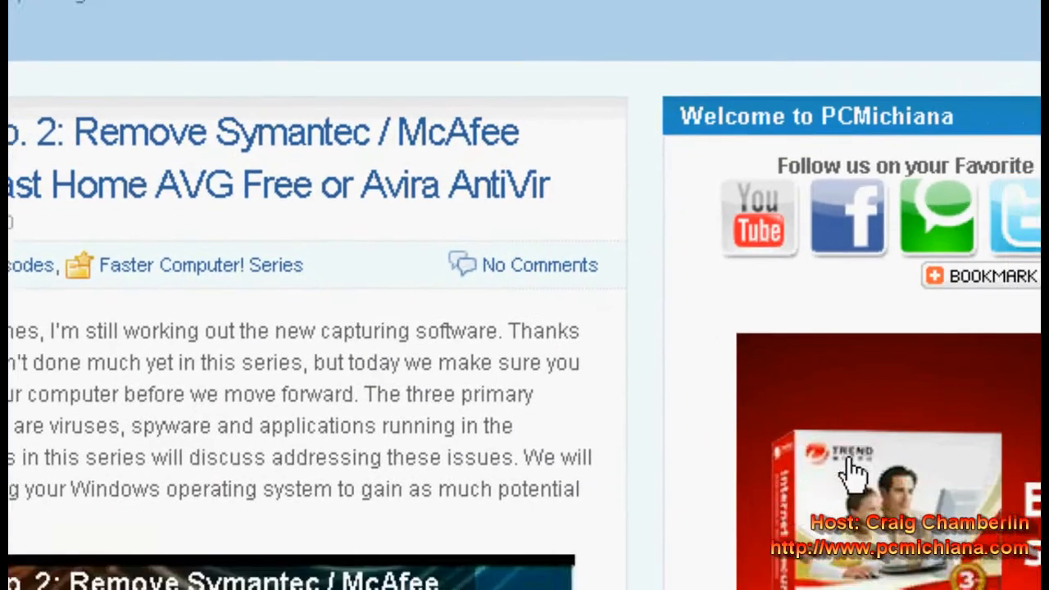
pyautogui.scroll(-3)
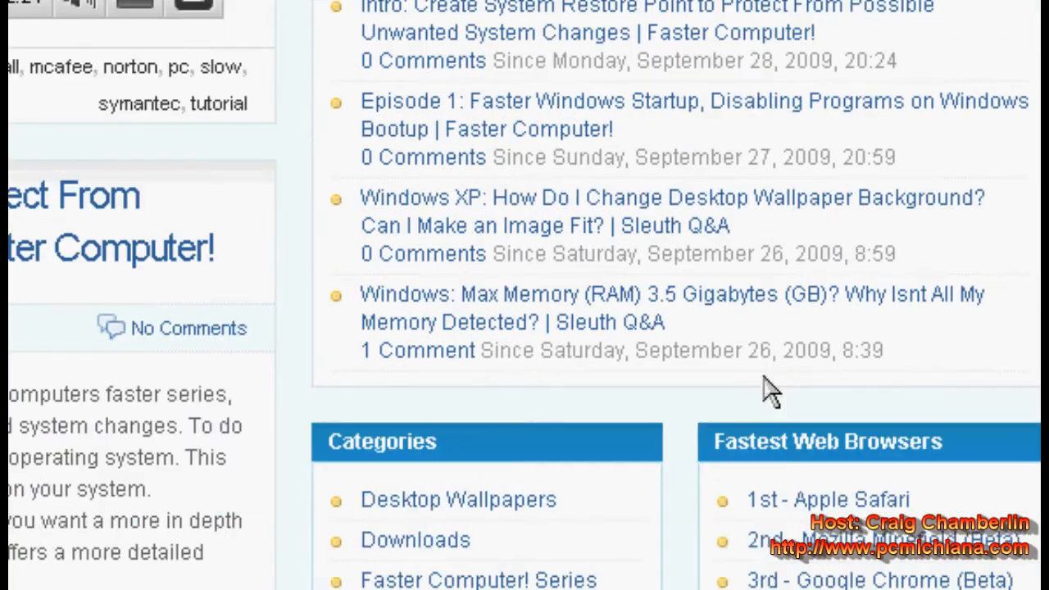
pyautogui.scroll(-3)
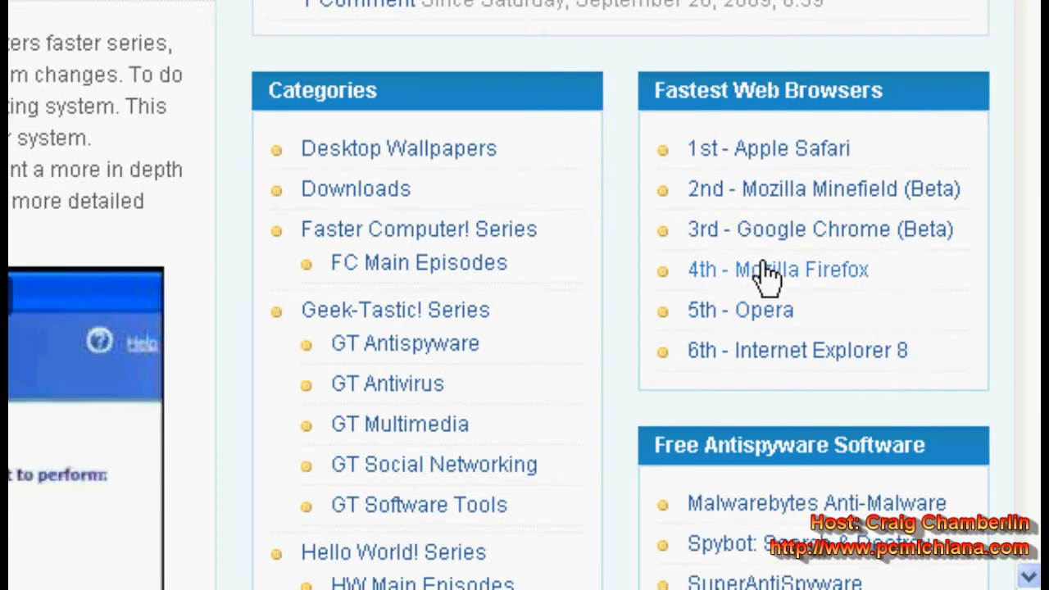
pyautogui.scroll(-3)
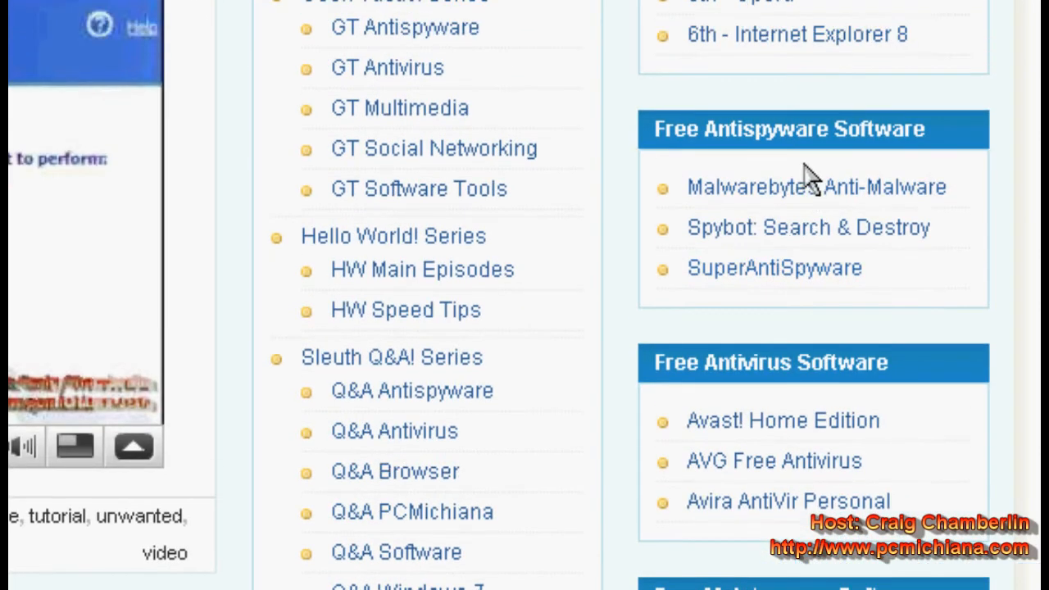
pyautogui.moveTo(810, 201)
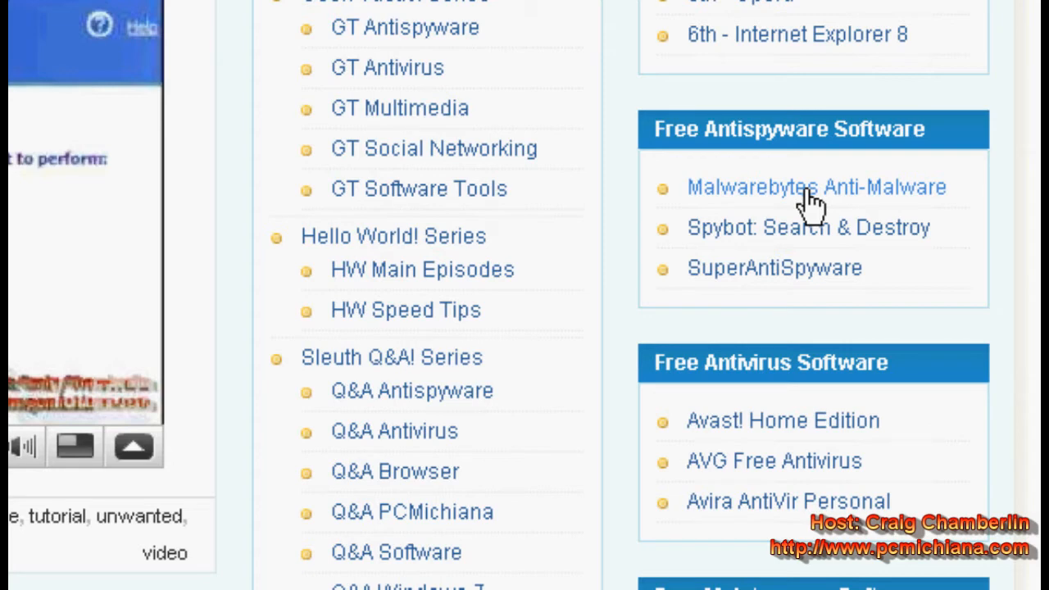
pyautogui.click(815, 187)
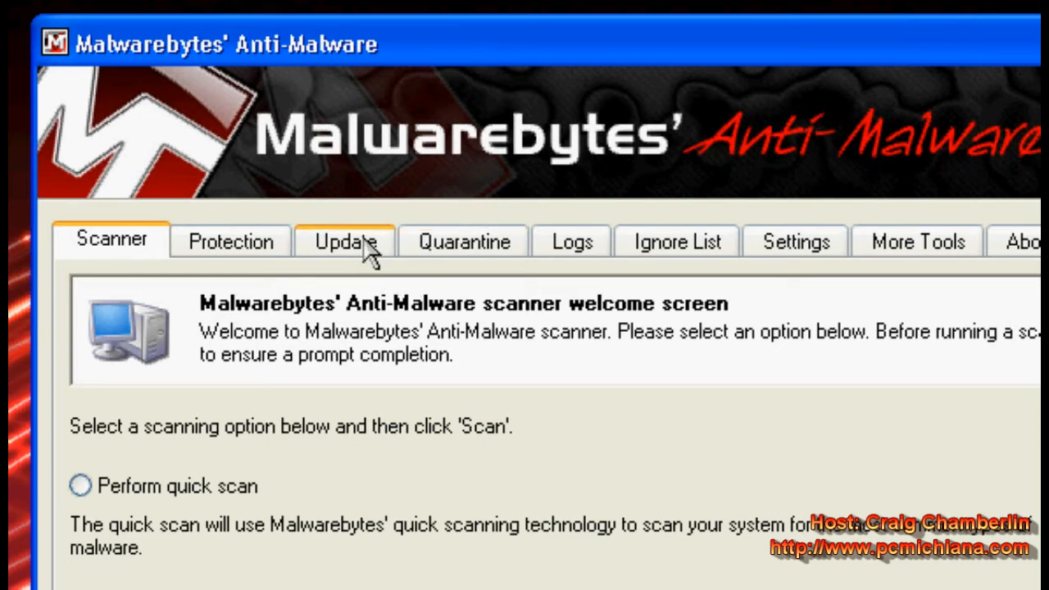
# - Choose the 'Perform full scan' option on the Scanner welcome screen
pyautogui.click(344, 241)
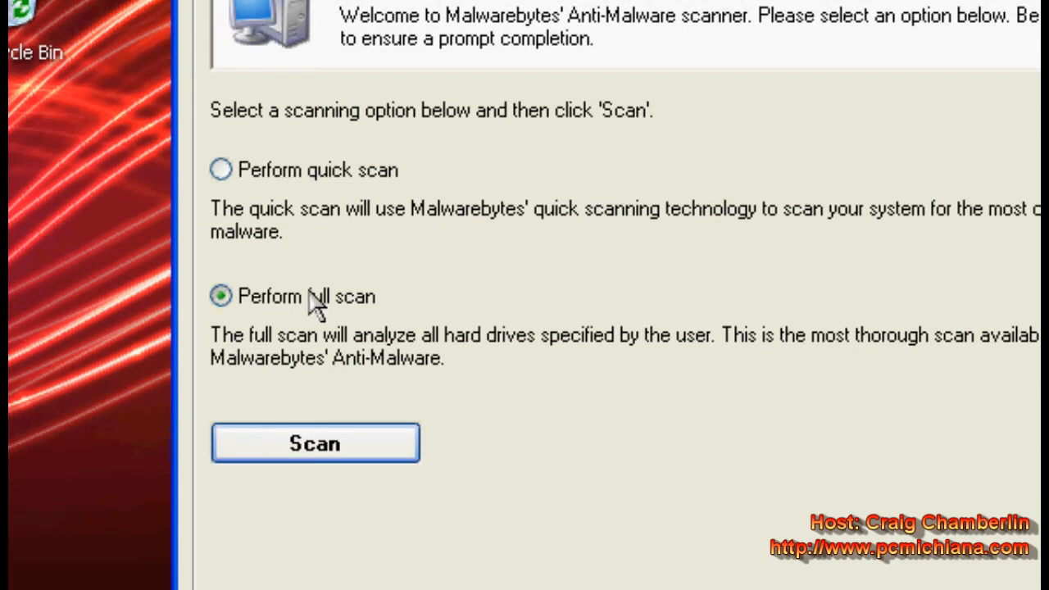
pyautogui.moveTo(332, 213)
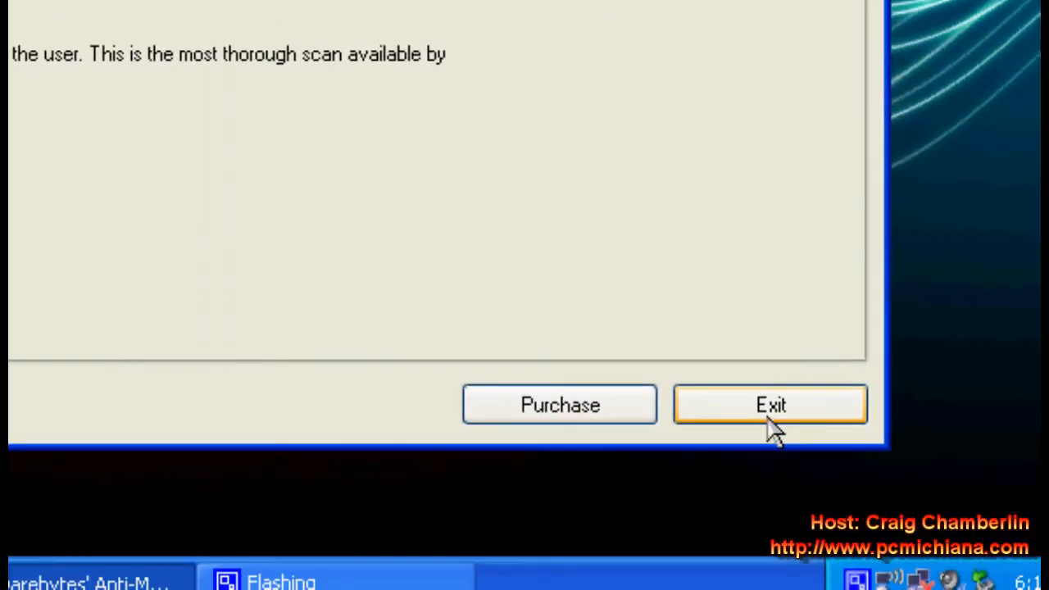
# - Exit Malwarebytes' Anti-Malware, returning to the Windows XP desktop
pyautogui.click(769, 404)
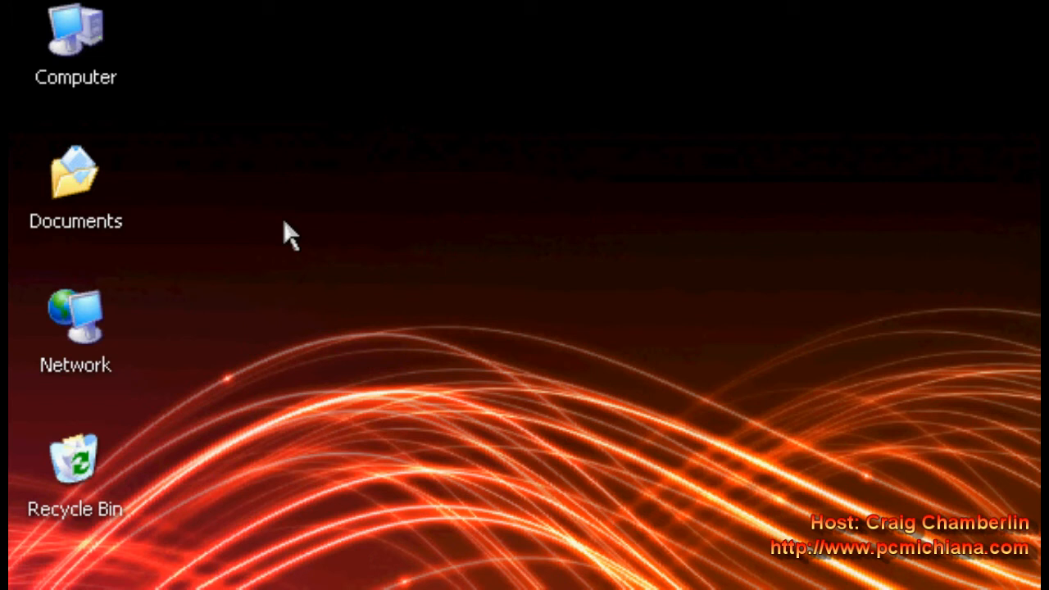
pyautogui.moveTo(363, 296)
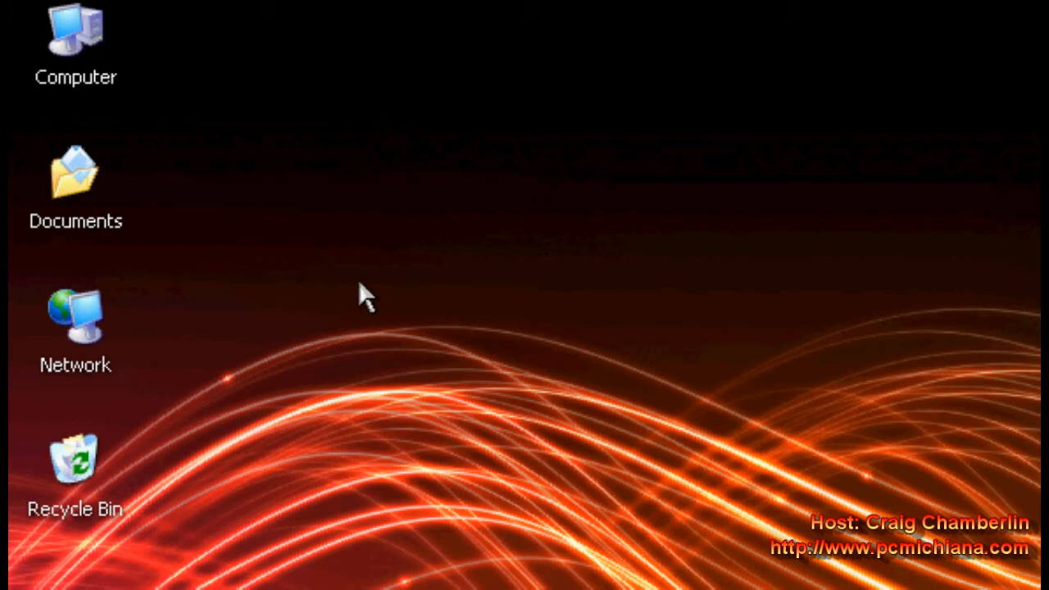